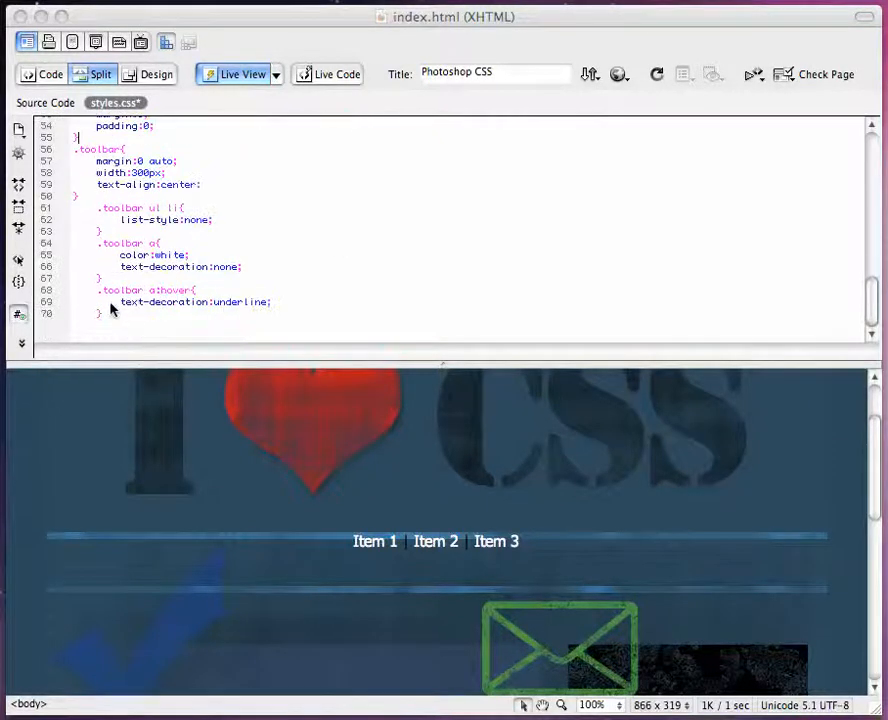
Step: Turn off Live View and bring the stylesheet's .toolbar rules into view
{"action": "left_click", "coordinate": [44, 102]}
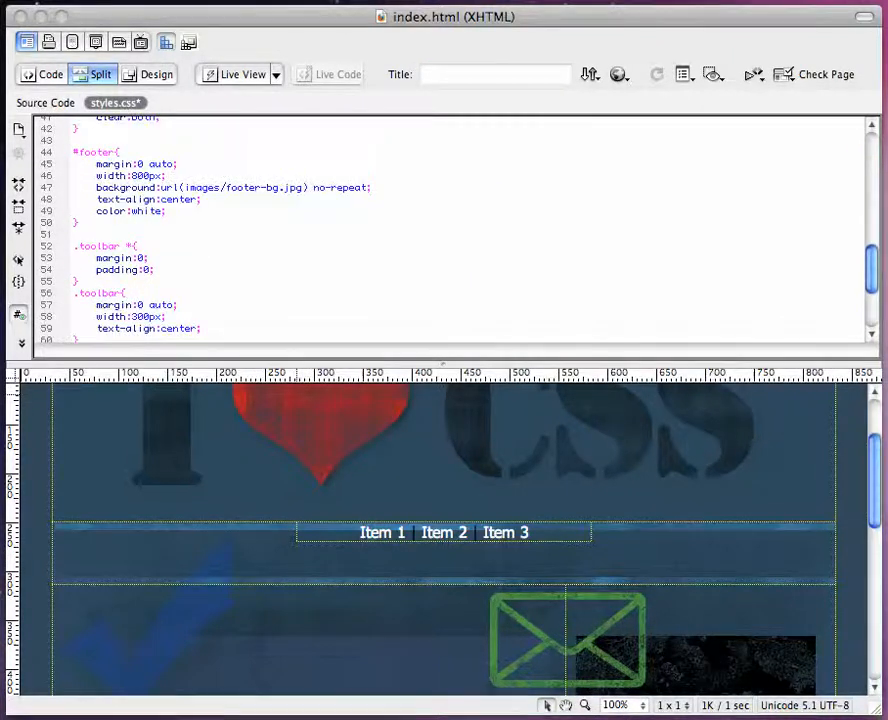
{"action": "scroll", "scroll_direction": "down", "scroll_amount": 3}
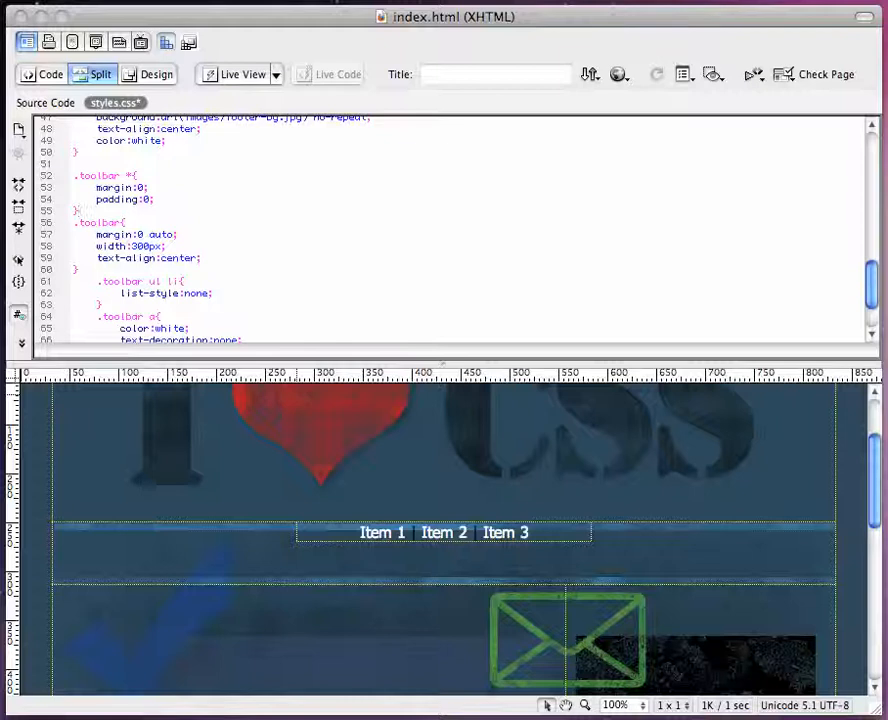
{"action": "scroll", "scroll_direction": "down", "scroll_amount": 3}
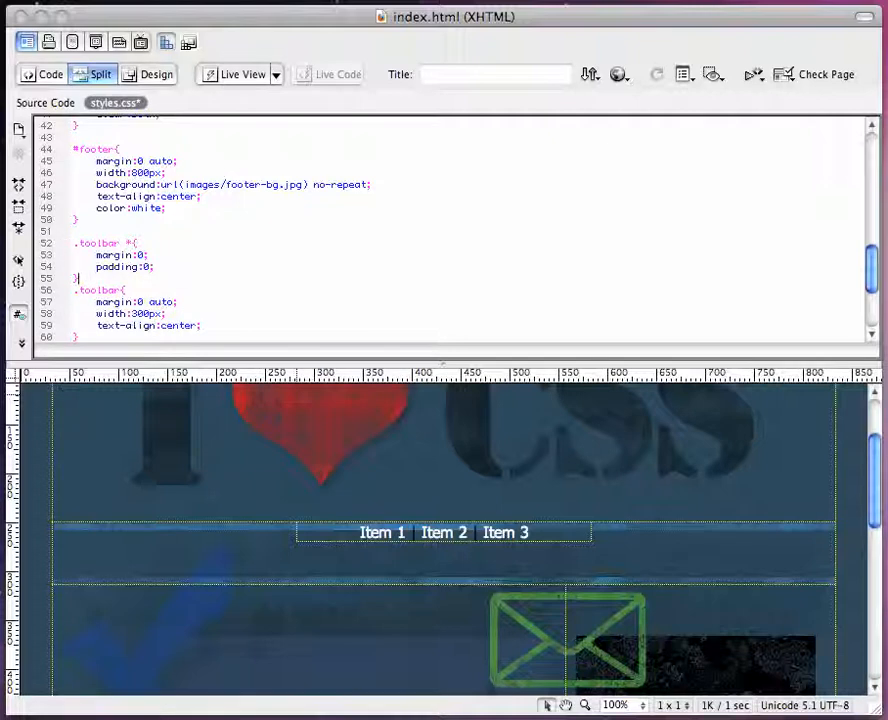
{"action": "scroll", "scroll_direction": "down", "scroll_amount": 3}
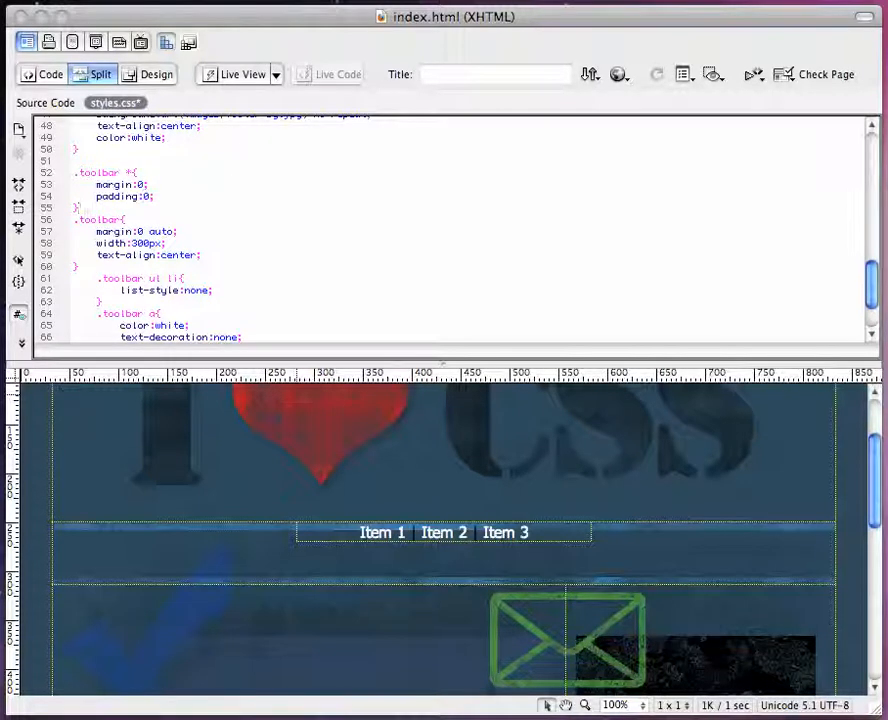
{"action": "mouse_move", "coordinate": [476, 570]}
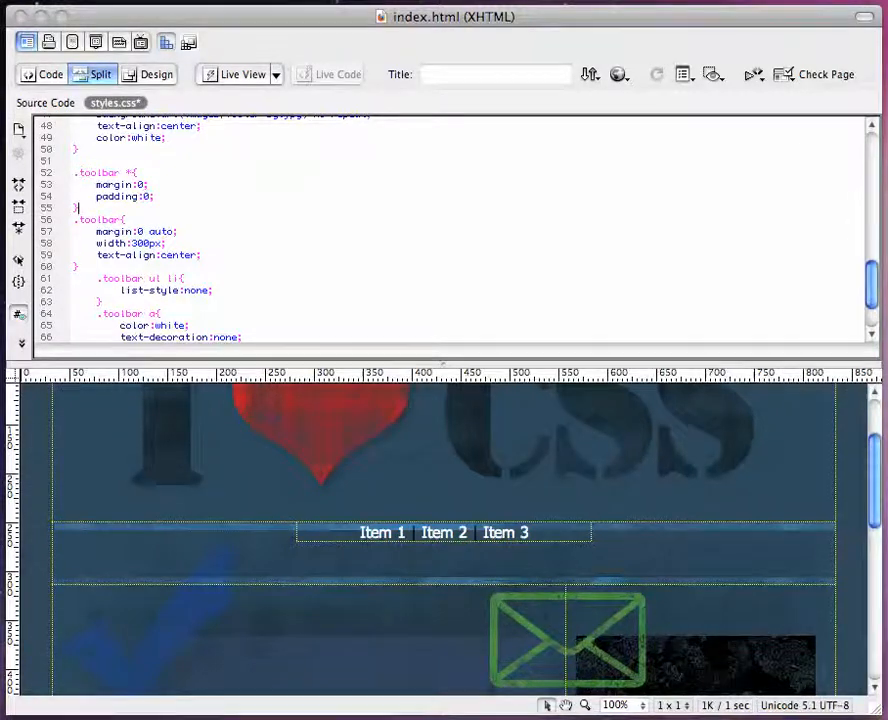
Step: Add padding-top: 20px to the .toolbar rule and title the page 'Photoshop CSS'
{"action": "type", "text": "padding-top:"}
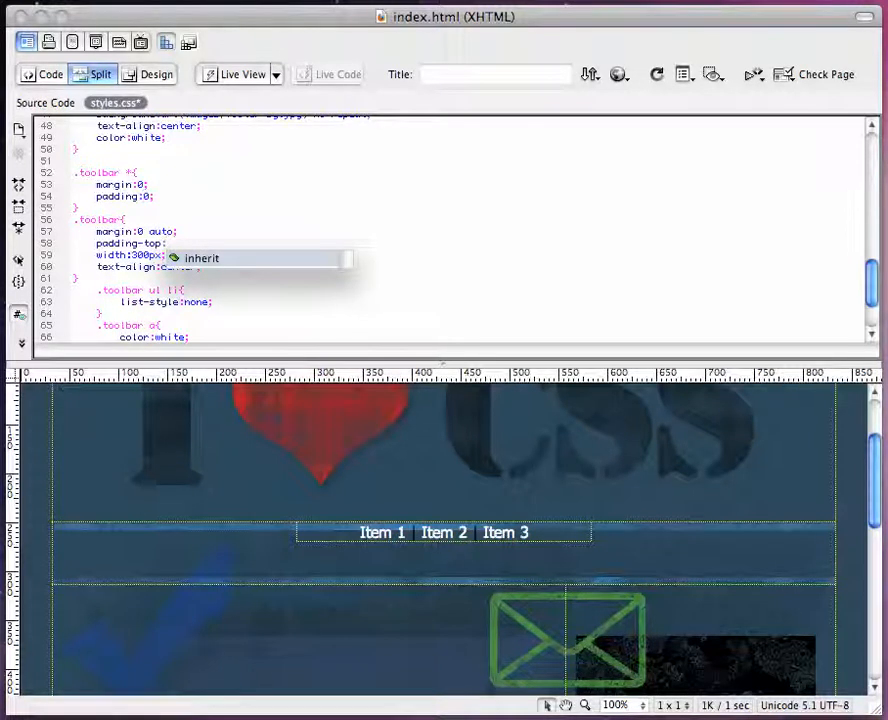
{"action": "type", "text": "20px;"}
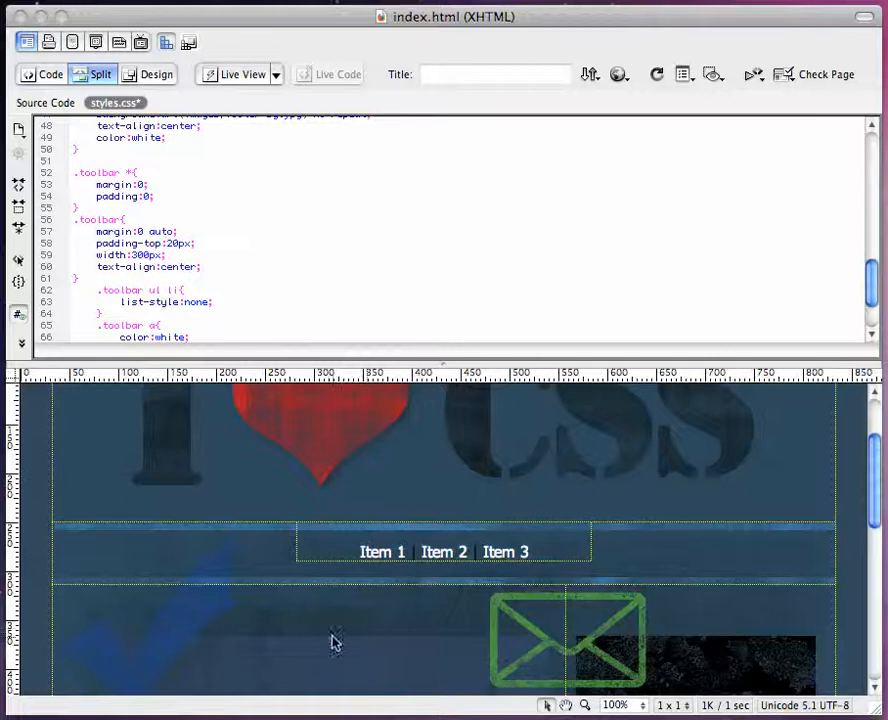
{"action": "type", "text": "Photoshop CSS"}
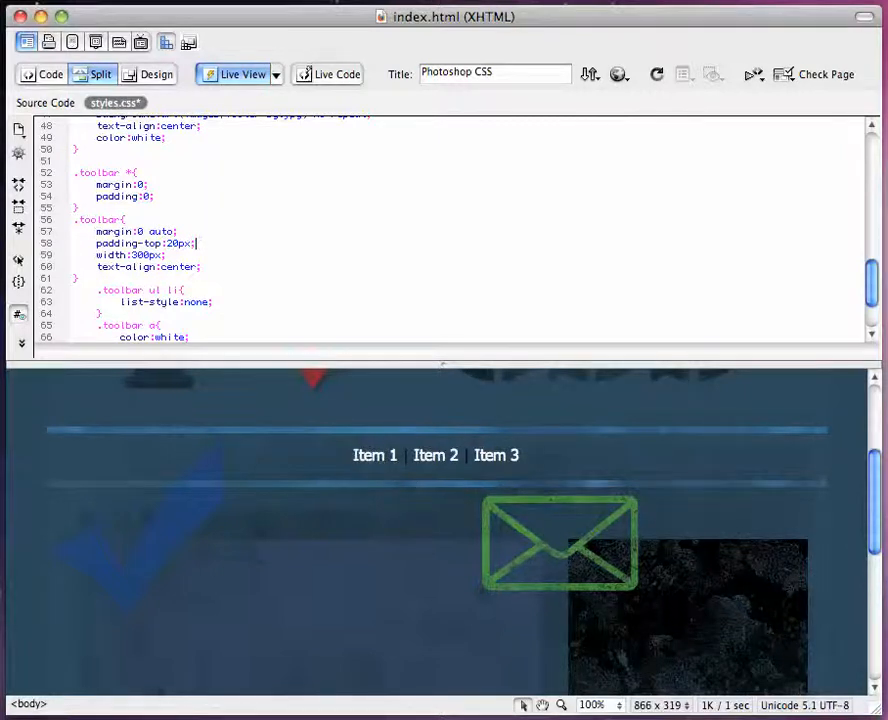
Step: Review the toolbar links' HTML markup, return to styles.css and check the hover underline on the page
{"action": "left_click", "coordinate": [44, 104]}
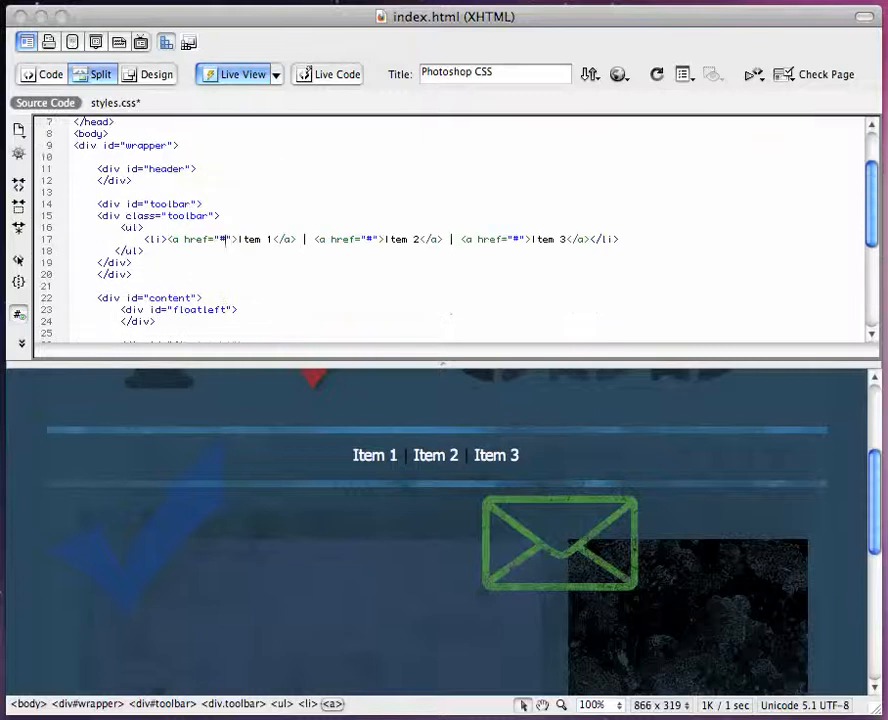
{"action": "left_click", "coordinate": [108, 104]}
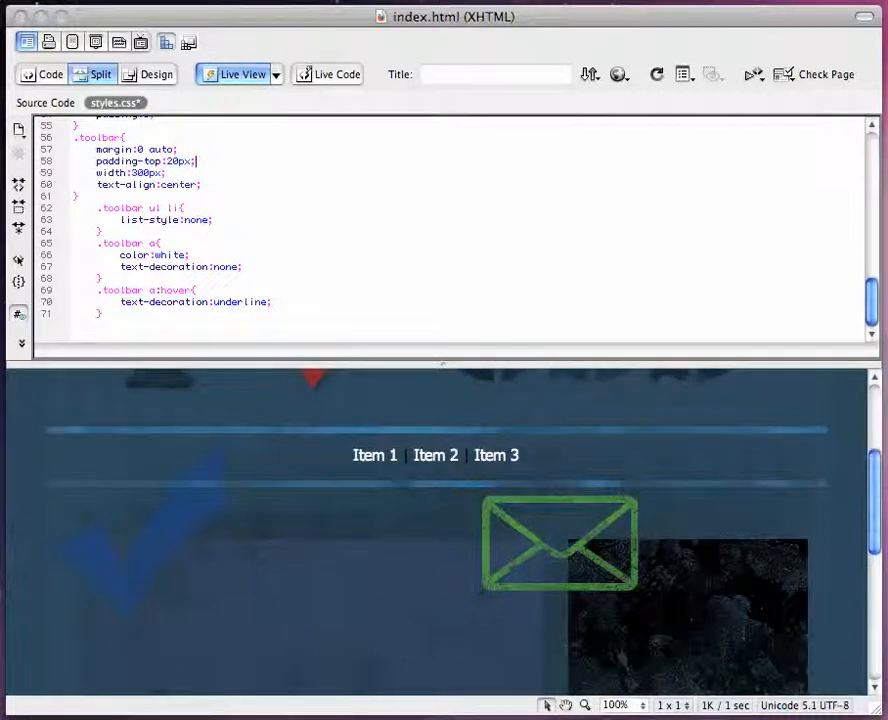
{"action": "mouse_move", "coordinate": [480, 462]}
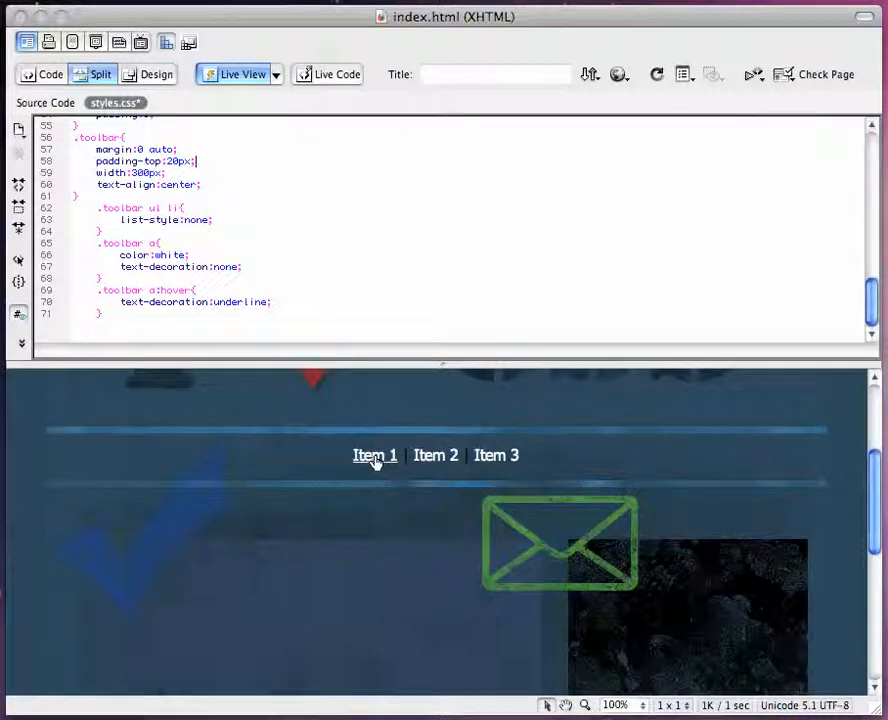
{"action": "mouse_move", "coordinate": [544, 456]}
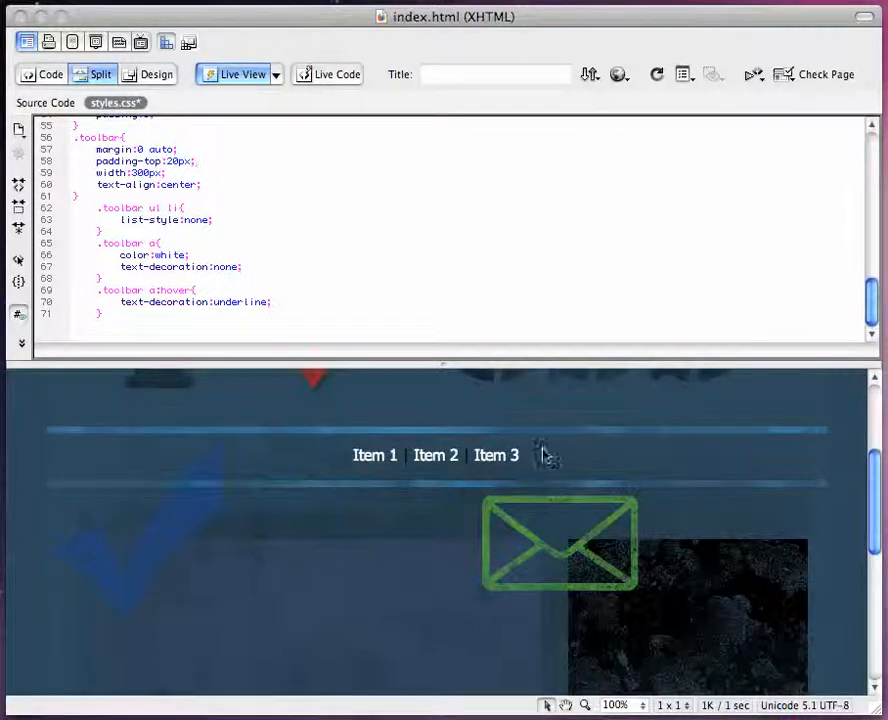
{"action": "scroll", "scroll_direction": "down", "scroll_amount": 3}
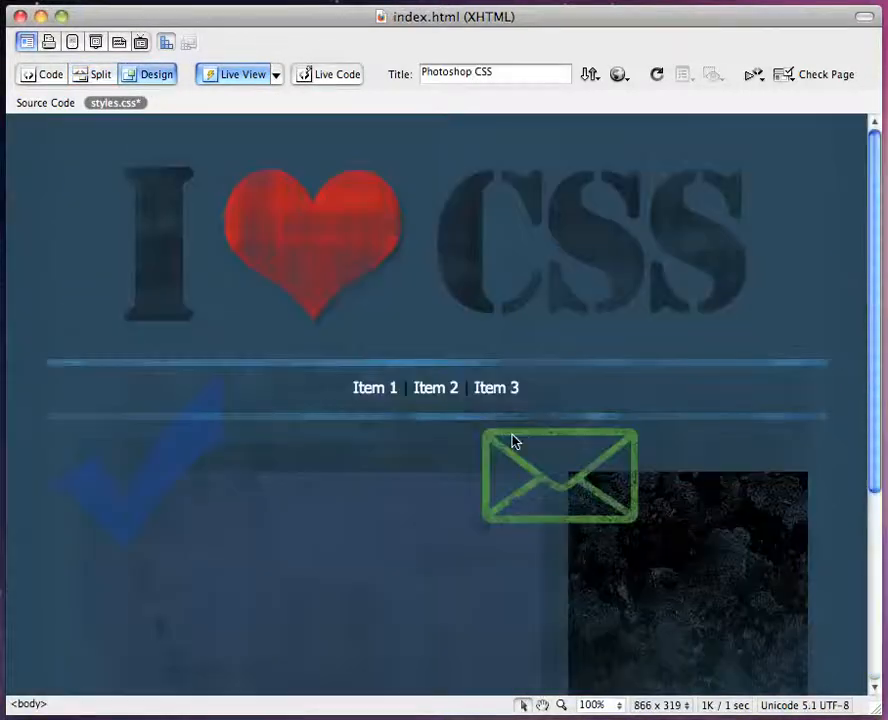
Step: Preview the finished page in Firefox via Preview/Debug in Browser
{"action": "left_click", "coordinate": [620, 74]}
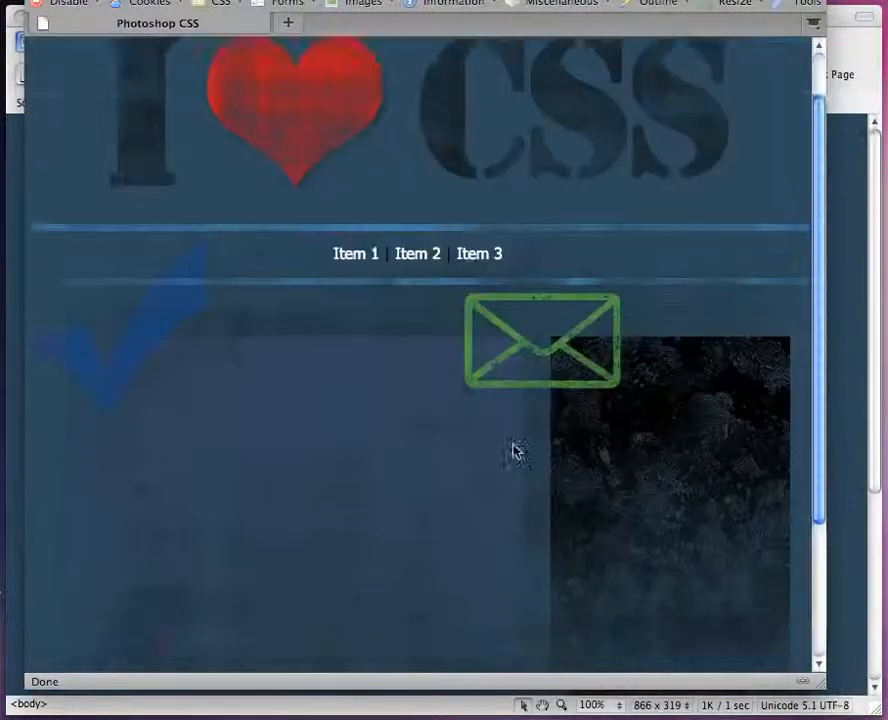
Step: Review the Firefox page source of the toolbar list, then close it and return to Dreamweaver
{"action": "scroll", "scroll_direction": "down", "scroll_amount": 3}
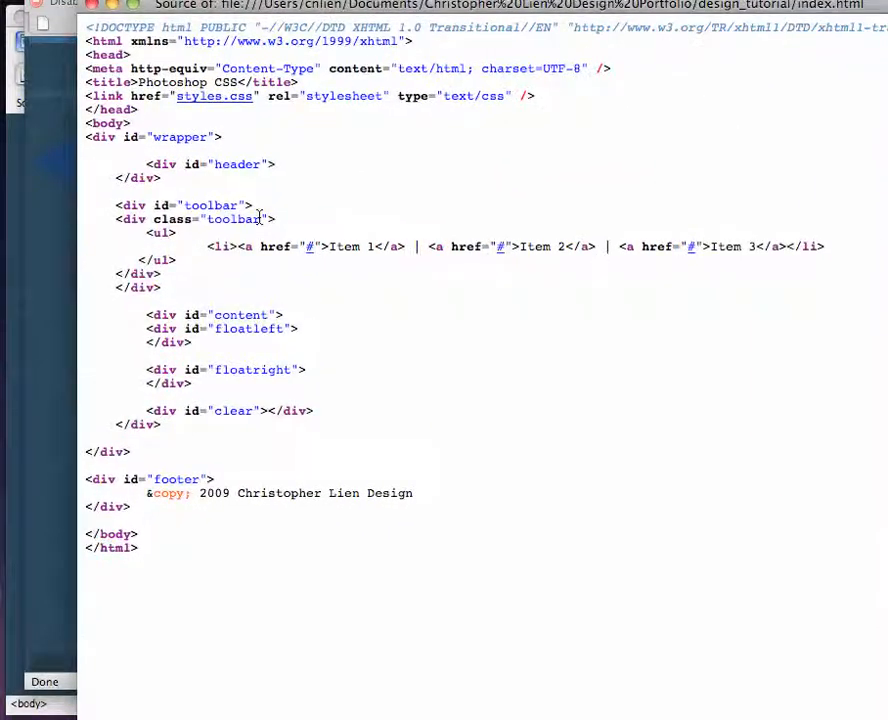
{"action": "mouse_move", "coordinate": [276, 448]}
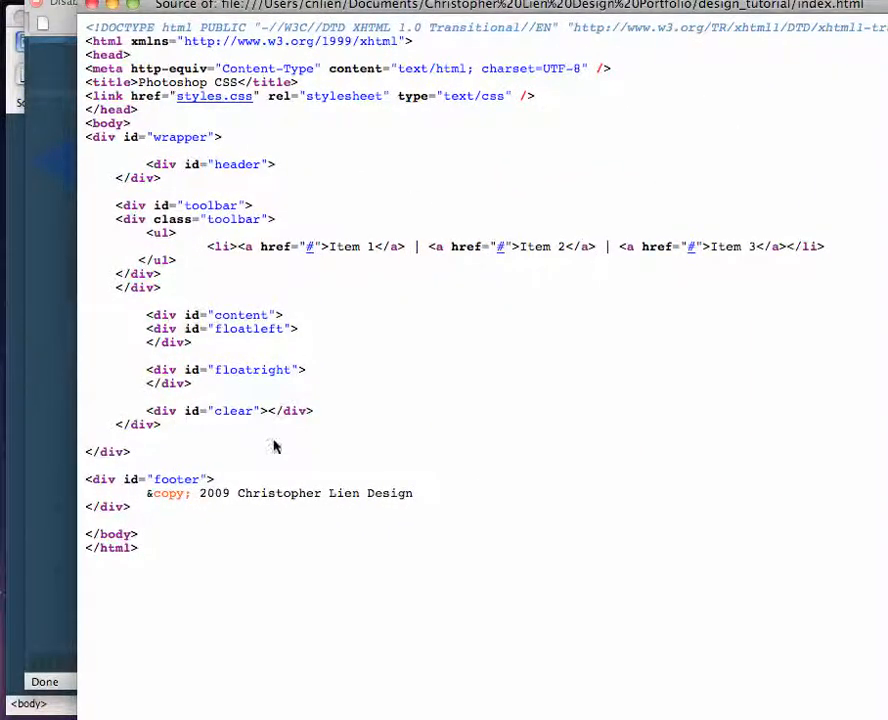
{"action": "left_click", "coordinate": [214, 96]}
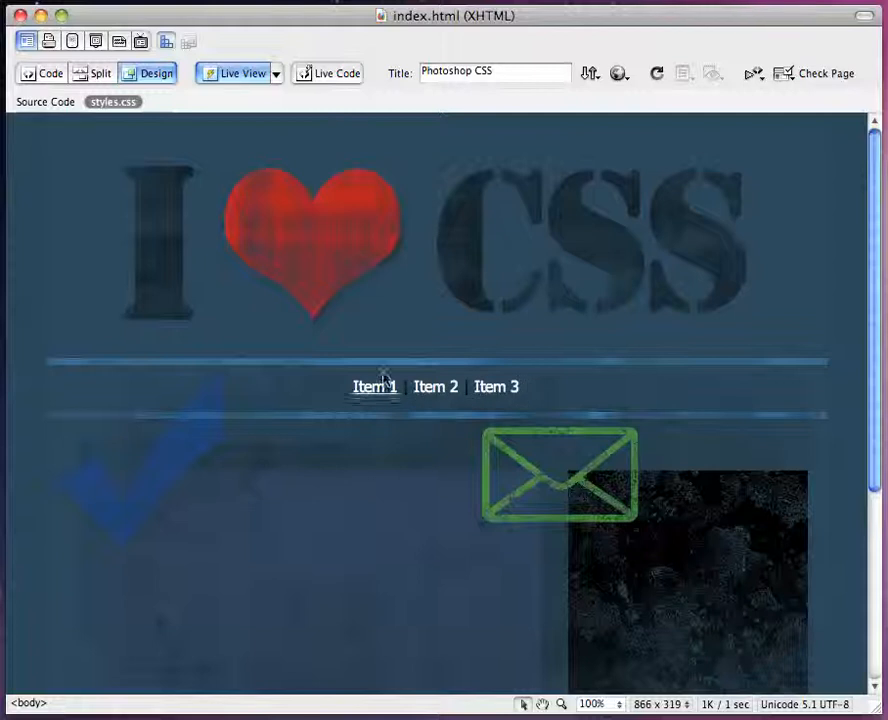
Step: Back in the editable design layout, select the toolbar div holding Items 1–3
{"action": "scroll", "scroll_direction": "down", "scroll_amount": 3}
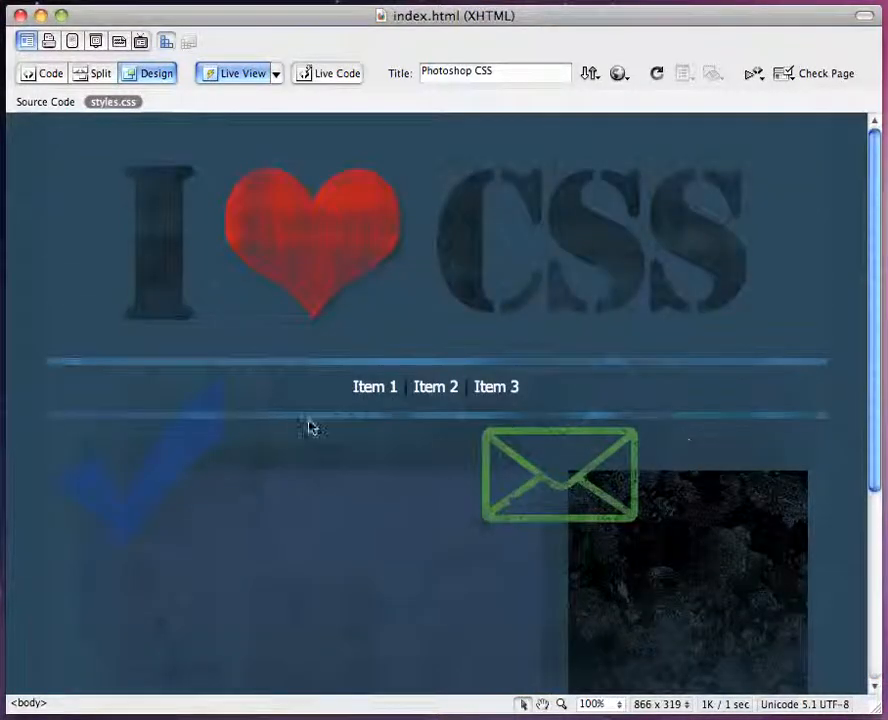
{"action": "mouse_move", "coordinate": [288, 336]}
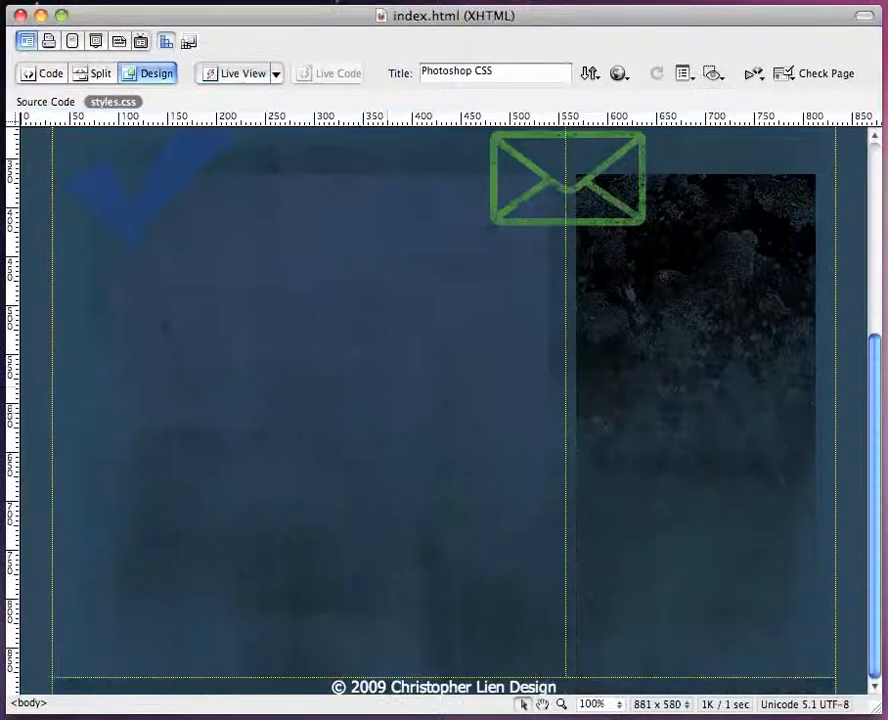
{"action": "scroll", "scroll_direction": "down", "scroll_amount": 3}
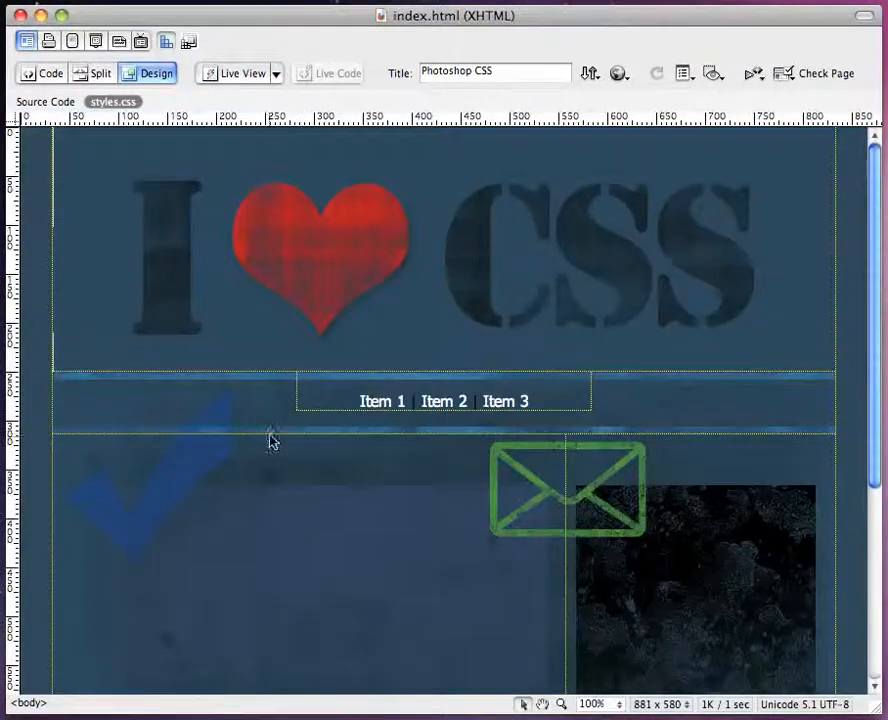
{"action": "left_click", "coordinate": [444, 400]}
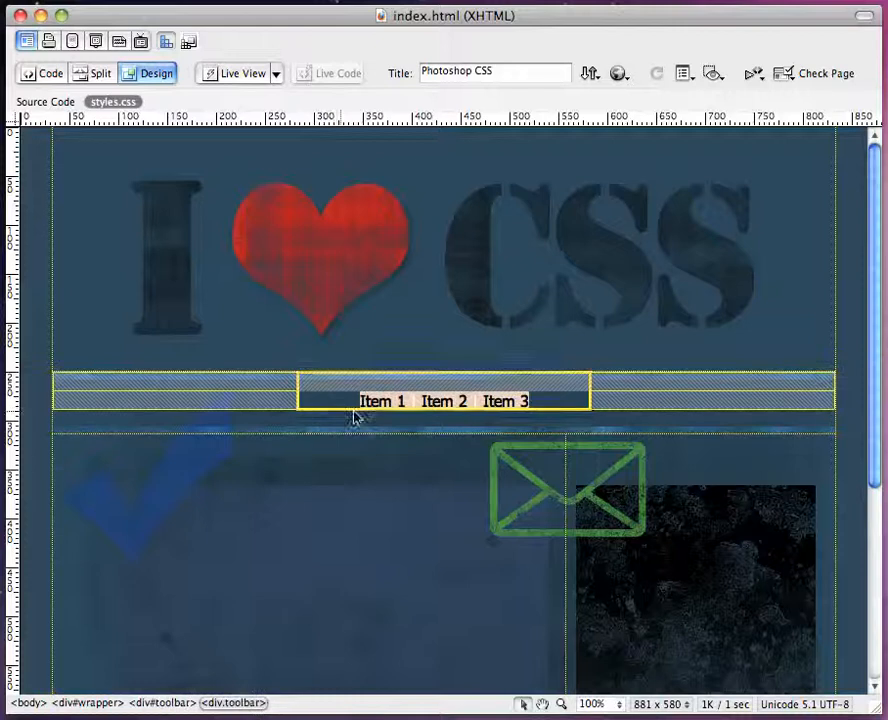